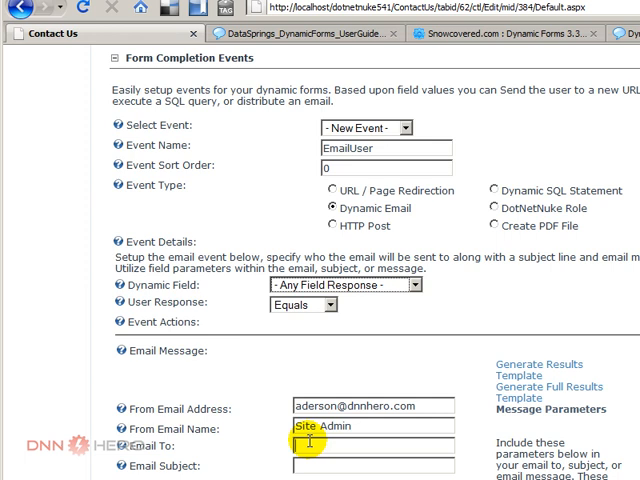
# Step: Send the EmailUser event to $(Email), subject "Thank you for the question", body greeting $(FirstName)
pyautogui.scroll(-3)
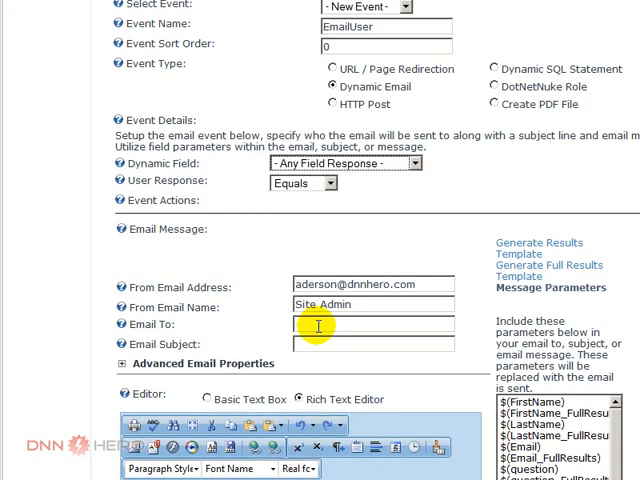
pyautogui.write('$(Email')
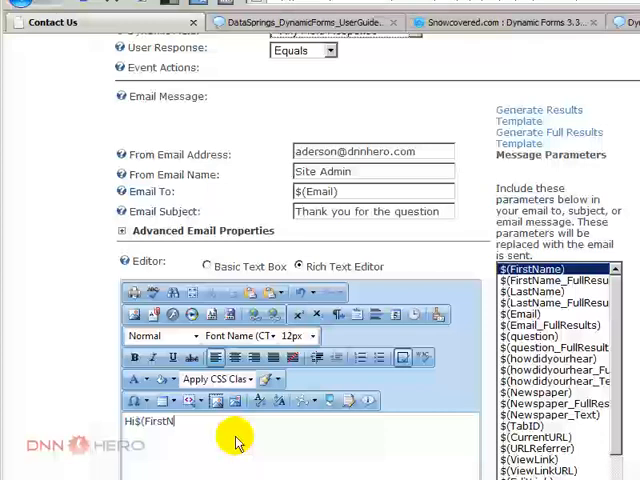
pyautogui.write('ame).')
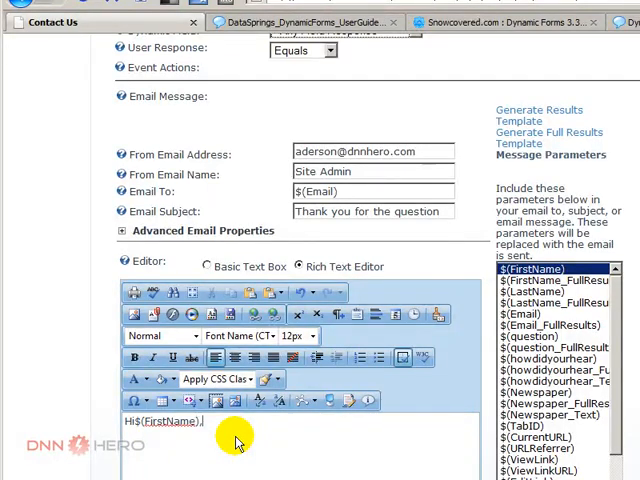
pyautogui.write('Tha')
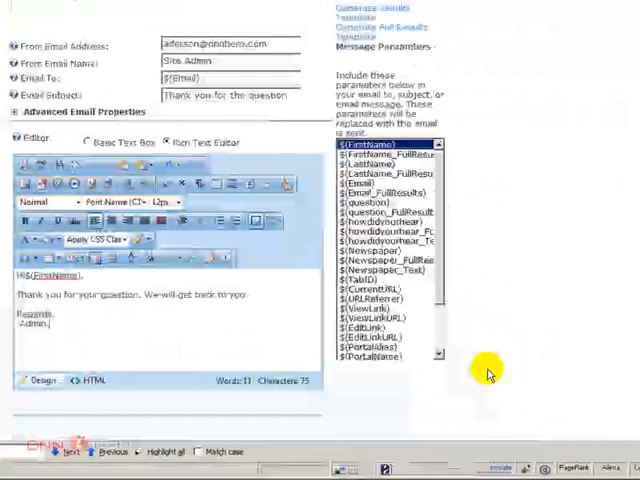
pyautogui.scroll(-3)
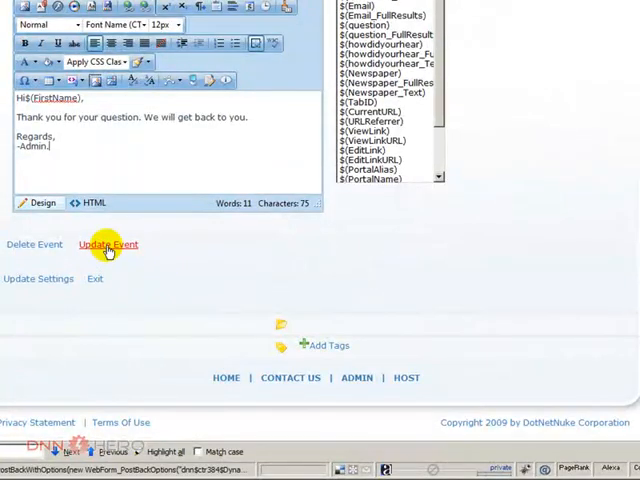
# Step: Save EmailUser, then create event EmailtoAdmin, sort order 1, type Dynamic Email
pyautogui.click(108, 244)
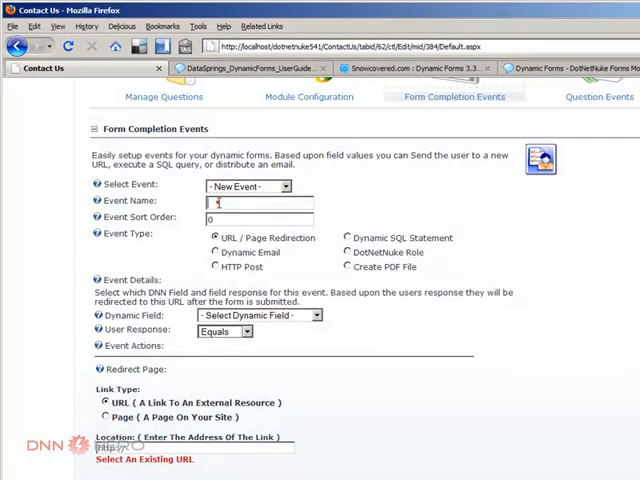
pyautogui.write('Email to')
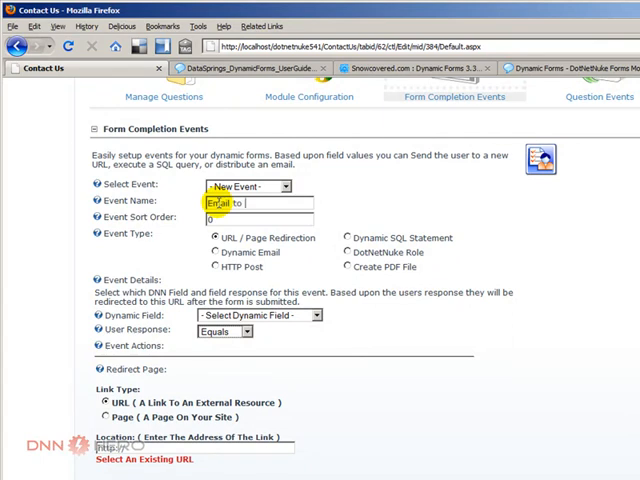
pyautogui.write('Admin')
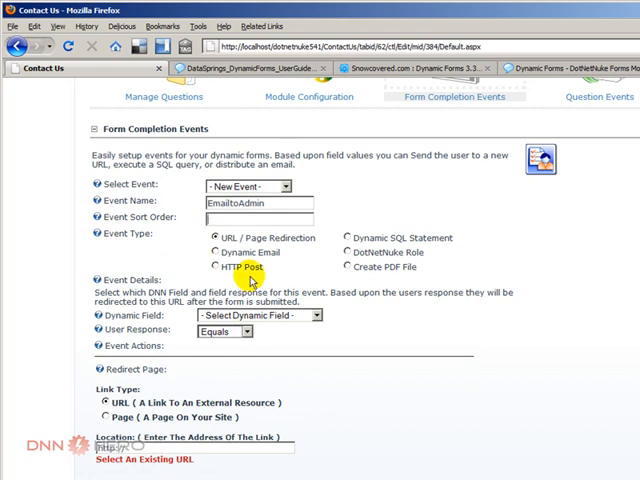
pyautogui.write('1')
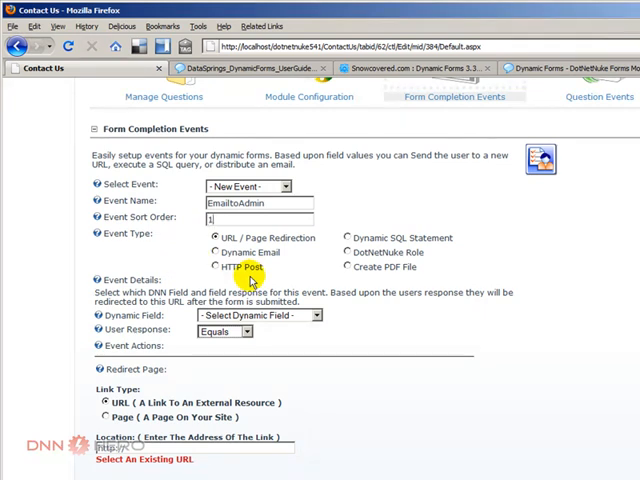
pyautogui.click(216, 252)
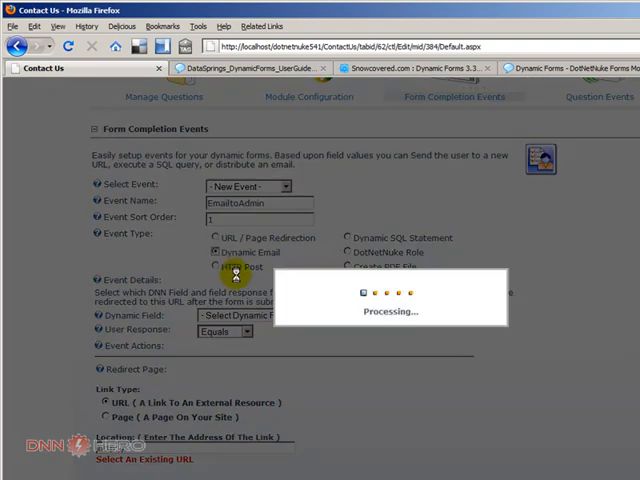
pyautogui.click(268, 314)
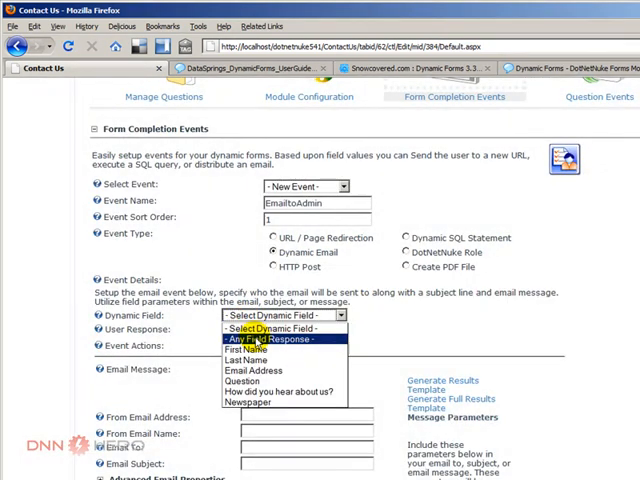
pyautogui.click(280, 340)
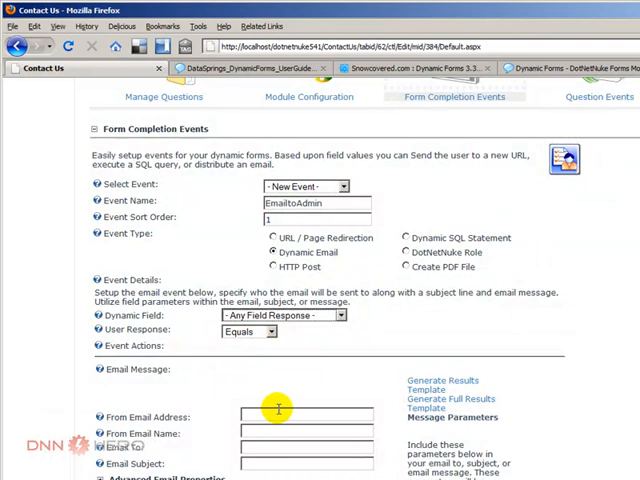
pyautogui.moveTo(272, 412)
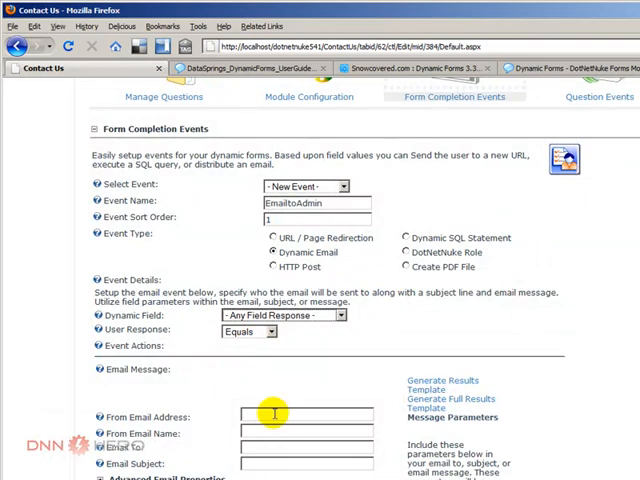
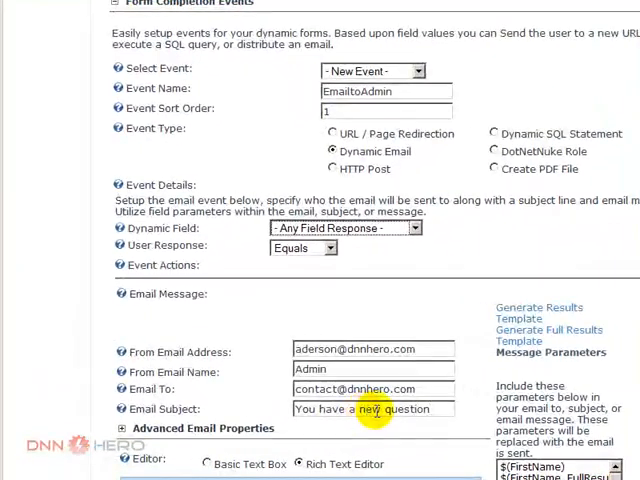
# Step: Write the admin body "Hi Admin, new question from" with $(FirstName) and $(LastName) tokens
pyautogui.scroll(-3)
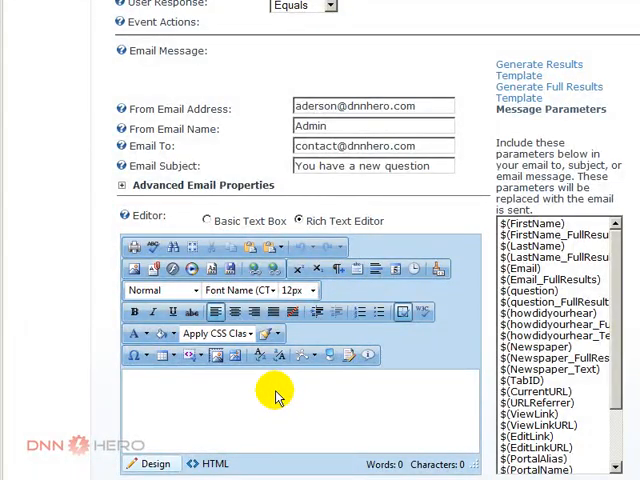
pyautogui.write('Hi Admin,')
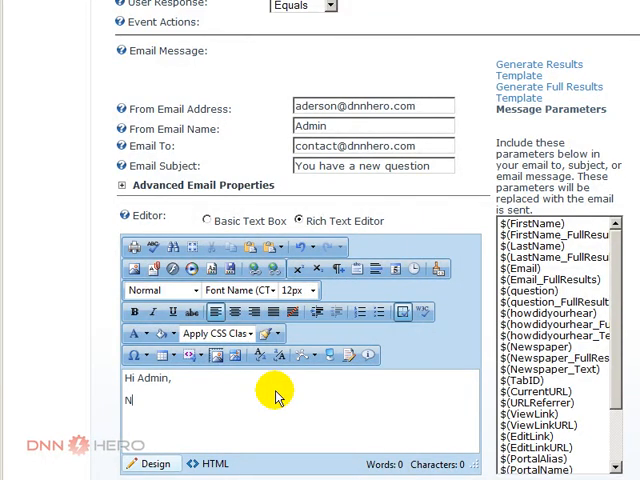
pyautogui.write('ew question for you:')
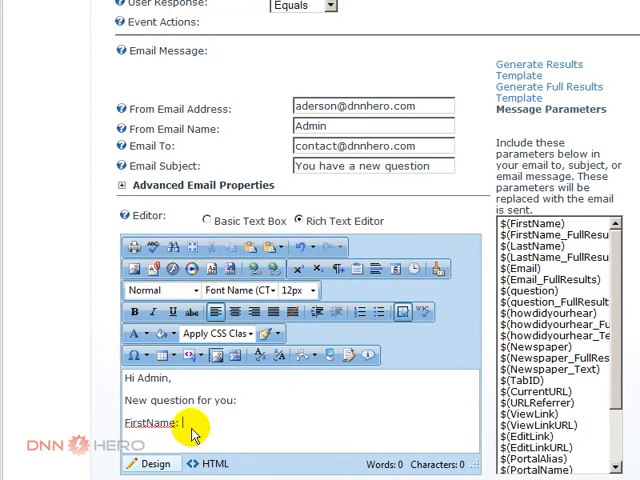
pyautogui.doubleClick(150, 422)
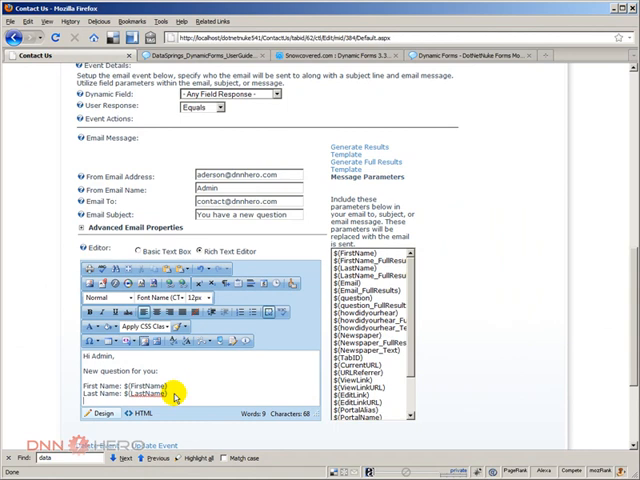
pyautogui.scroll(-3)
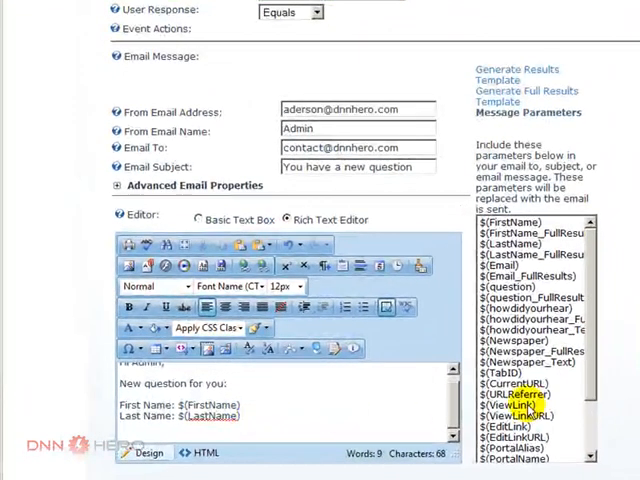
pyautogui.scroll(-3)
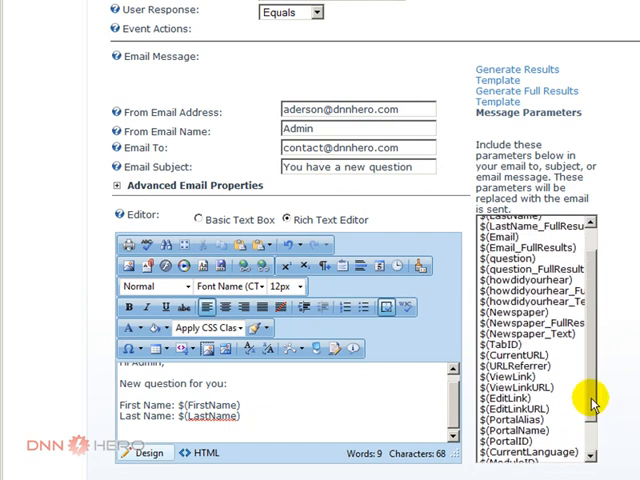
# Step: Add the $(question) token on a new line and a closing "Thank" line
pyautogui.click(212, 432)
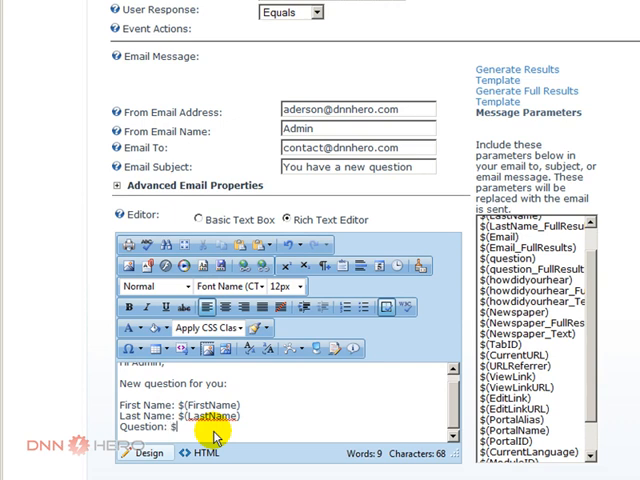
pyautogui.write('q')
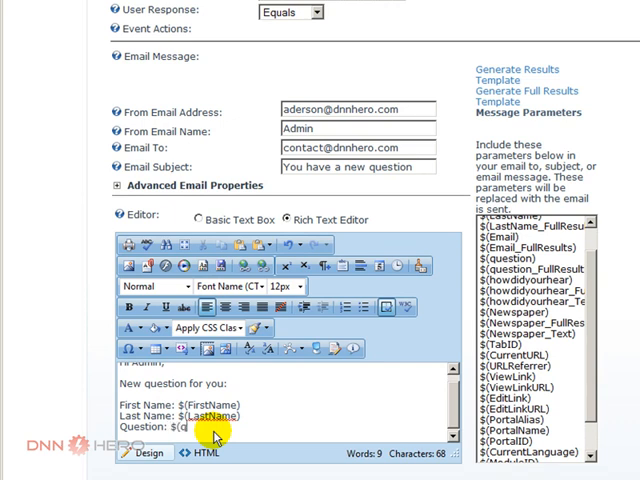
pyautogui.write('(question)')
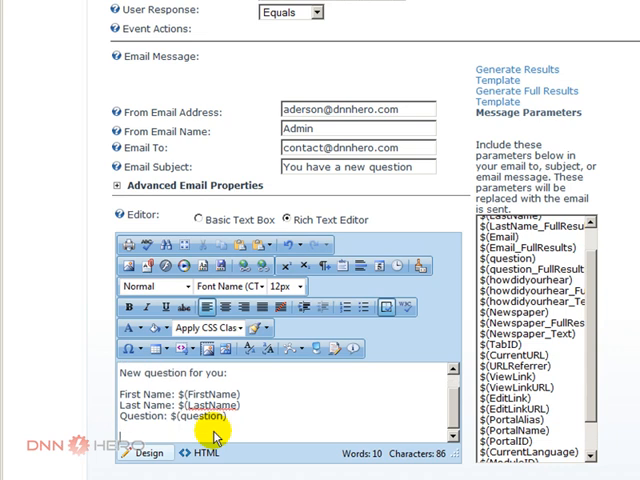
pyautogui.write('Thank')
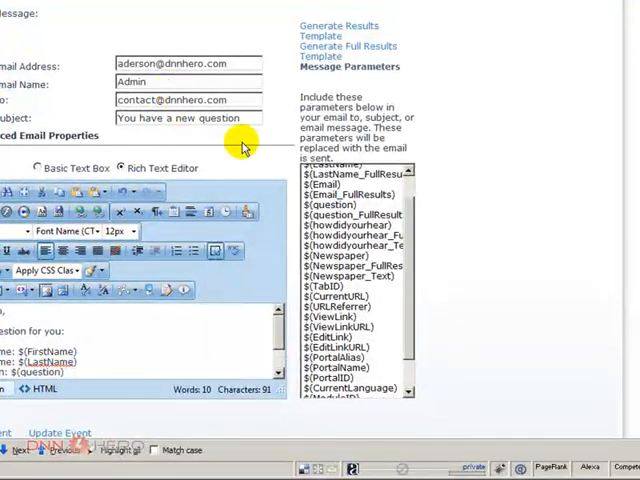
pyautogui.scroll(-3)
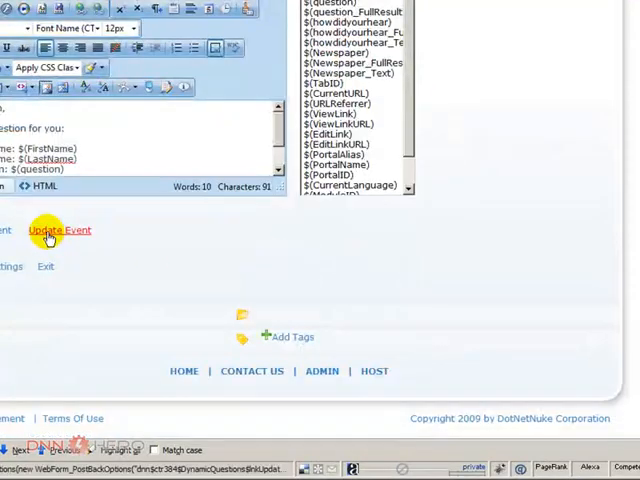
# Step: Save the event, then create a "Thank you" page after Contact Us viewable by All Users
pyautogui.click(58, 228)
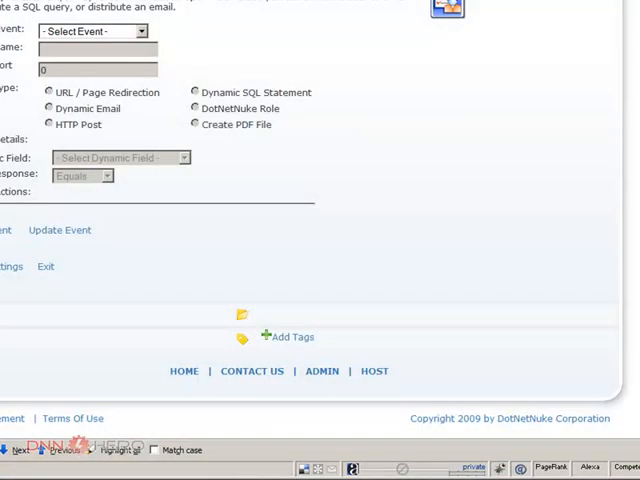
pyautogui.click(156, 106)
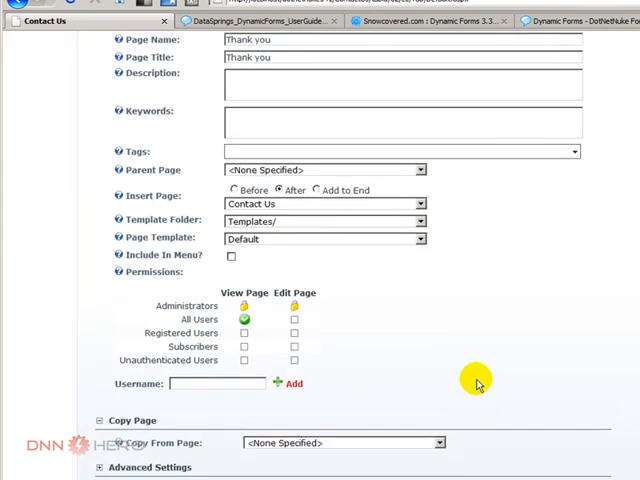
pyautogui.scroll(-3)
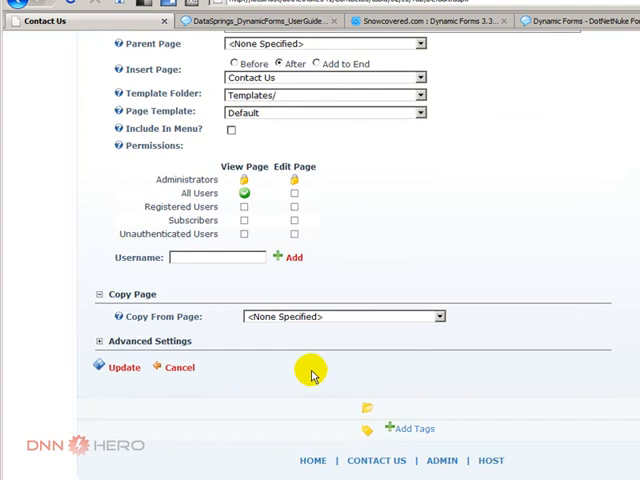
pyautogui.click(124, 368)
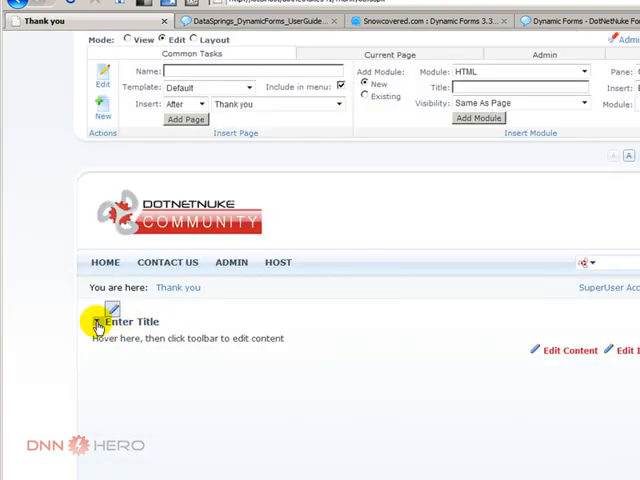
# Step: Edit the Thank you page's text module with a short thank-you message and save it
pyautogui.click(112, 310)
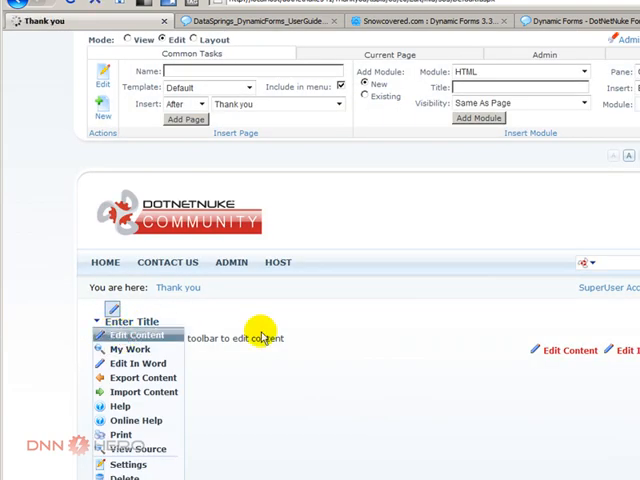
pyautogui.click(136, 334)
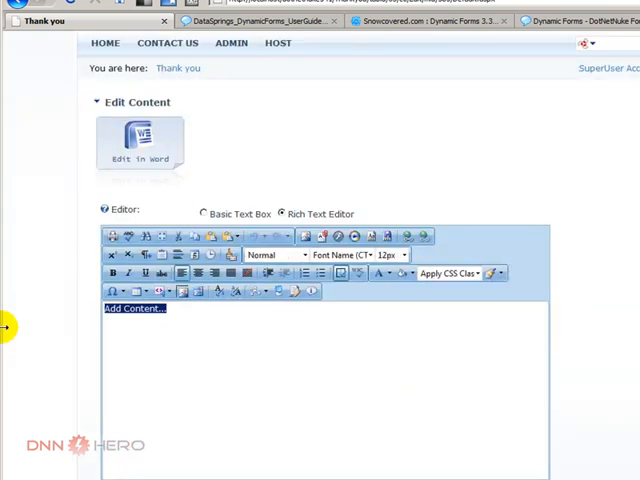
pyautogui.write('Thank you for the question!')
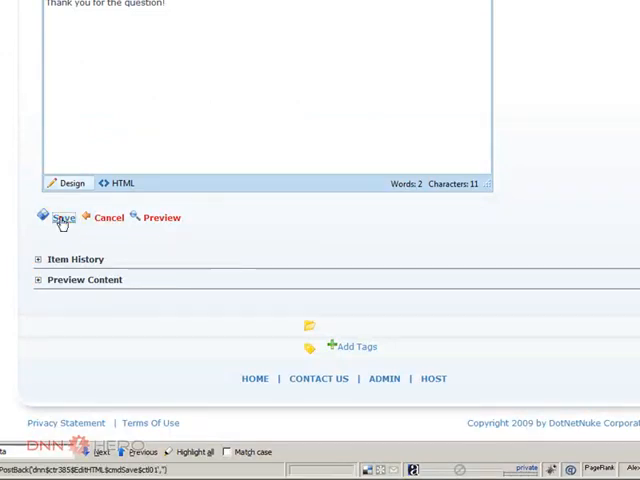
pyautogui.click(64, 218)
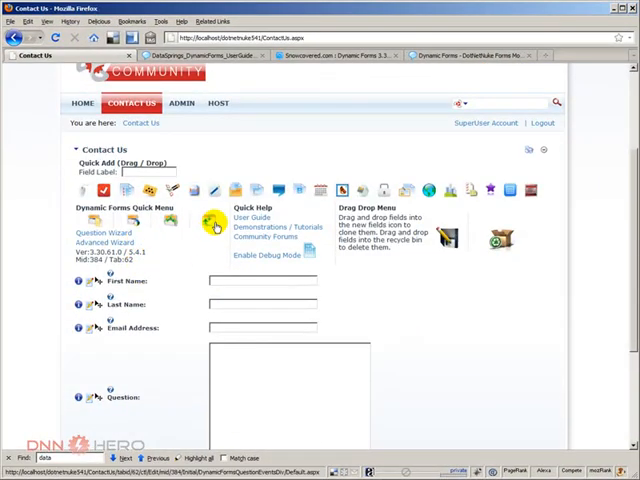
# Step: In Form Completion Events, name a new event Thankyou with sort order 2
pyautogui.click(210, 222)
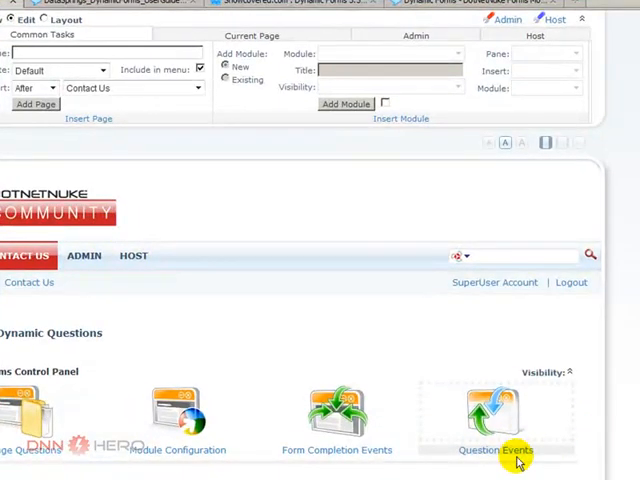
pyautogui.click(496, 420)
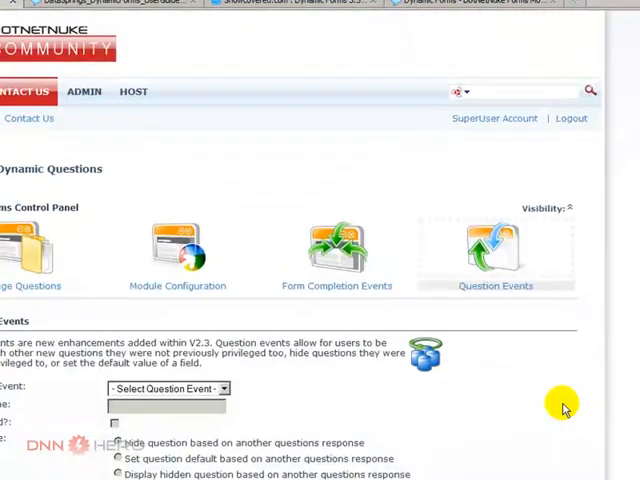
pyautogui.click(336, 250)
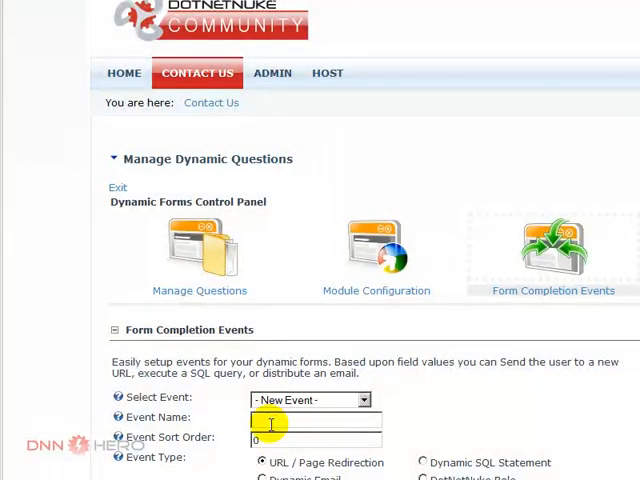
pyautogui.write('Thankyou')
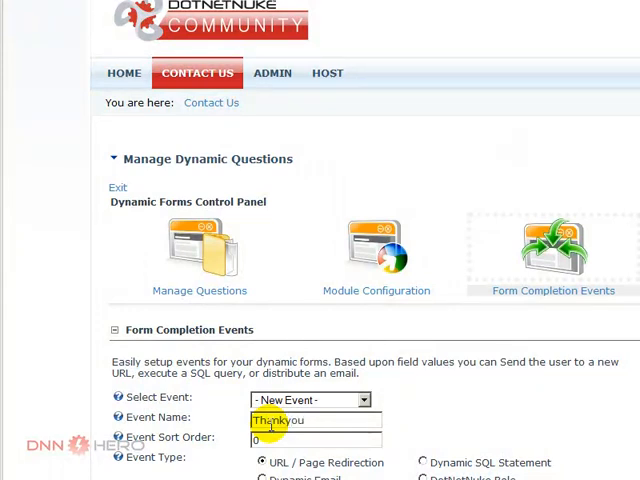
pyautogui.scroll(-3)
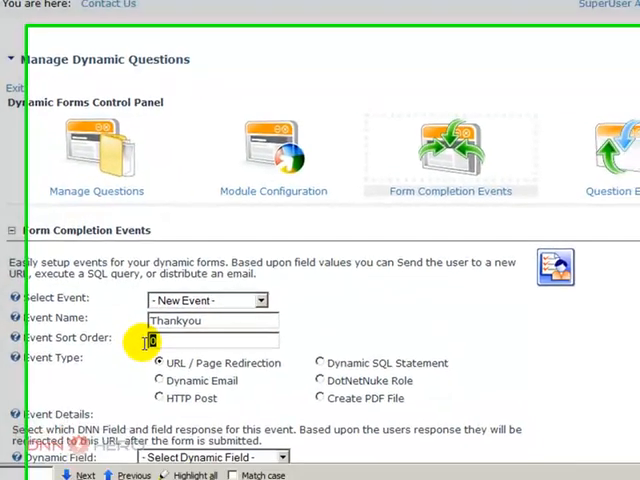
pyautogui.write('2')
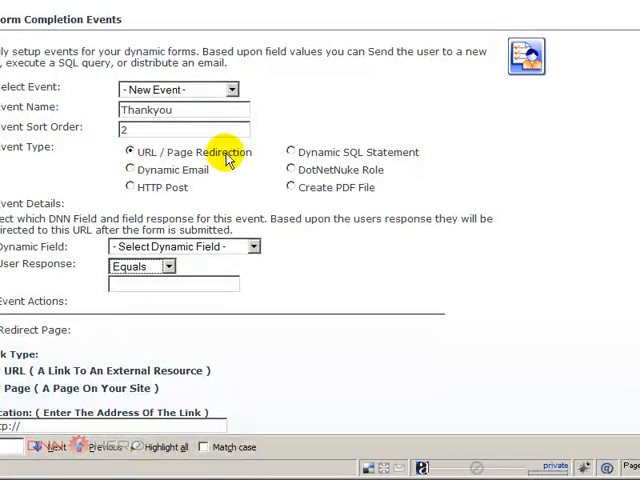
pyautogui.moveTo(318, 356)
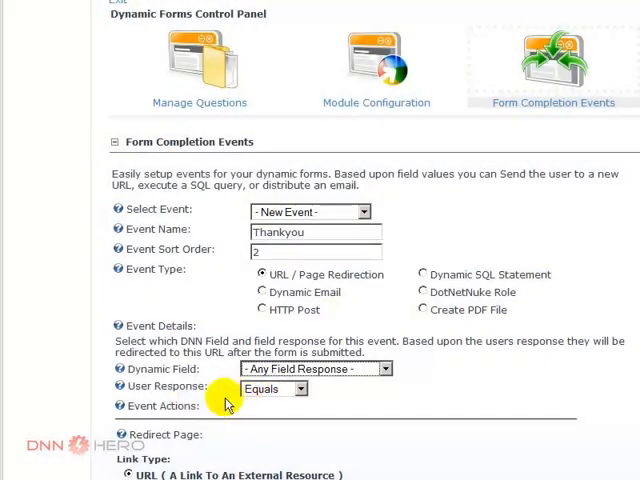
# Step: Make it a Page redirection to the Thank you page and save the event
pyautogui.scroll(-3)
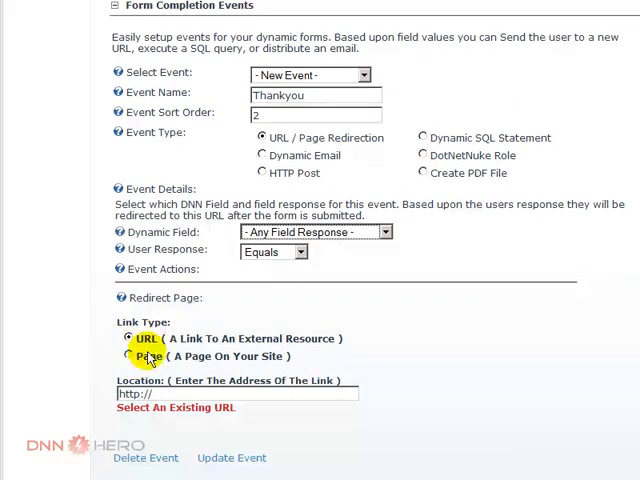
pyautogui.click(130, 356)
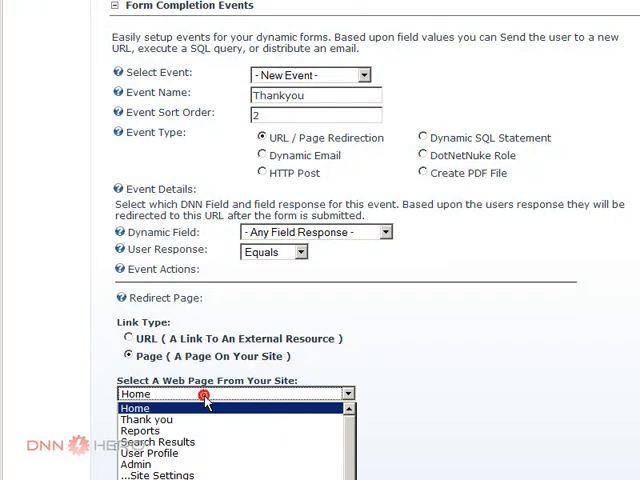
pyautogui.click(148, 420)
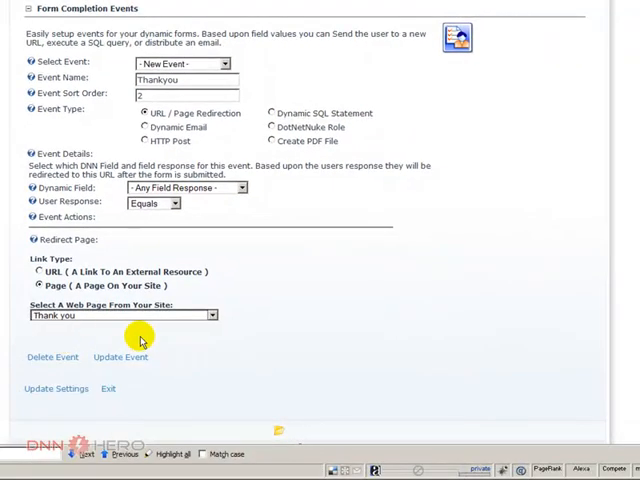
pyautogui.click(120, 356)
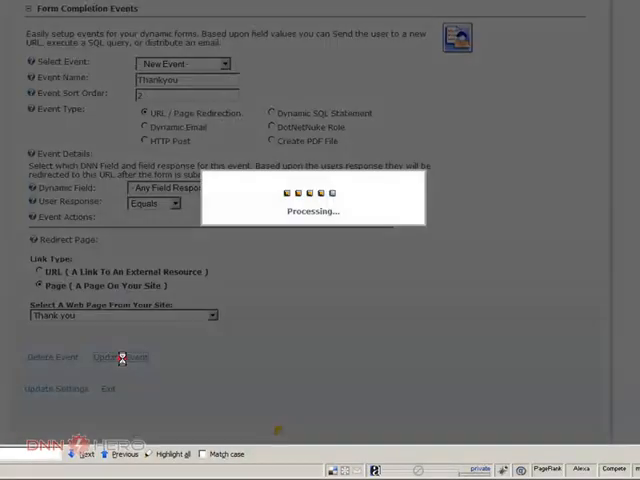
# Step: Set the submit control to a custom image button, uploading send-question.png
pyautogui.click(120, 356)
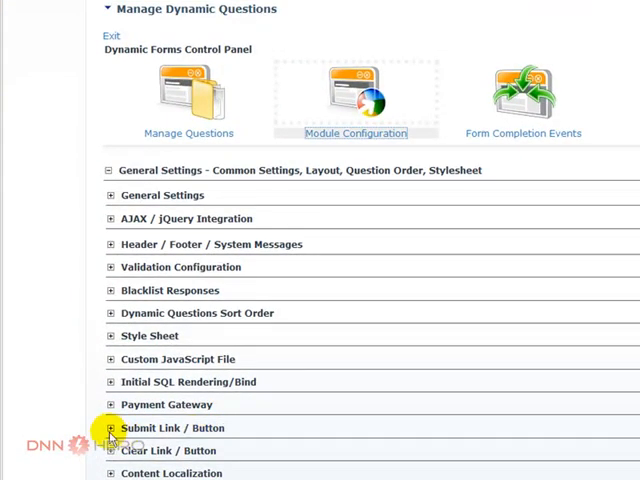
pyautogui.click(110, 428)
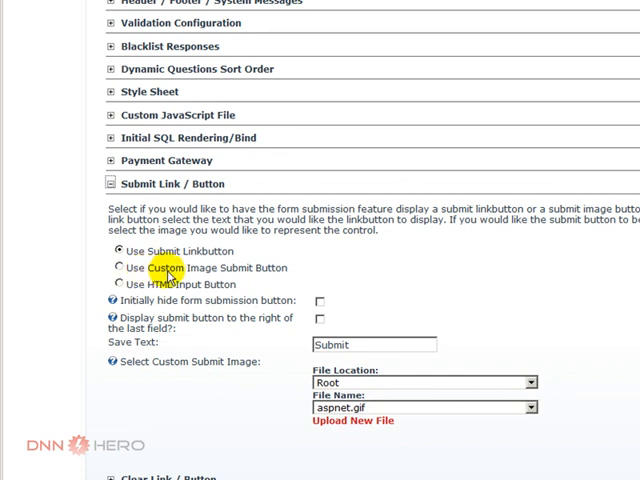
pyautogui.click(120, 268)
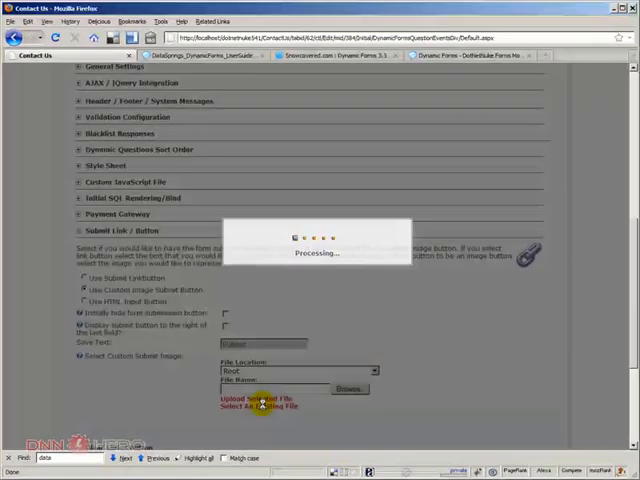
pyautogui.click(348, 388)
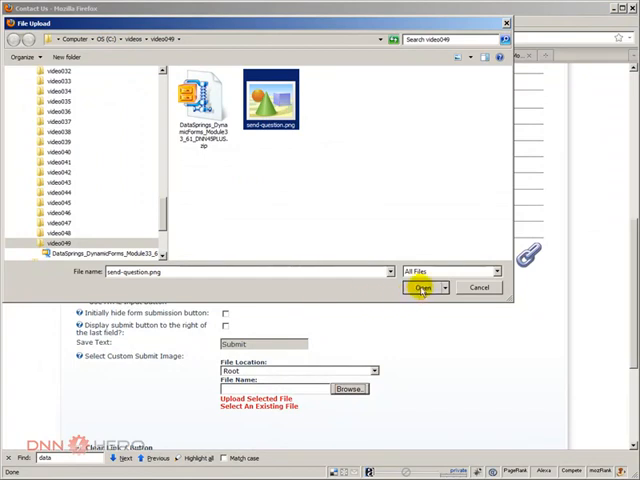
pyautogui.click(424, 288)
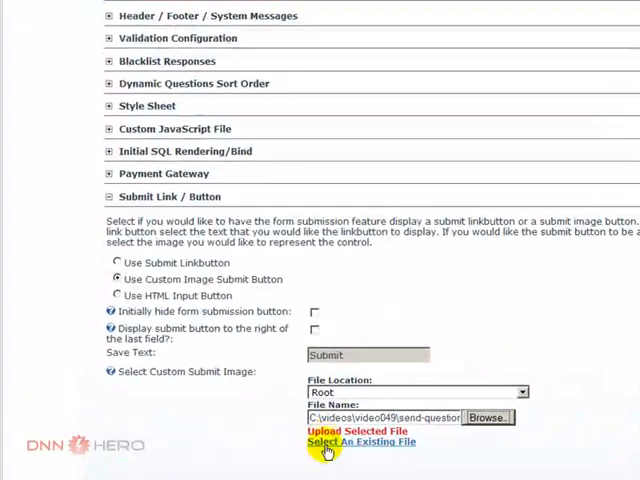
pyautogui.moveTo(490, 448)
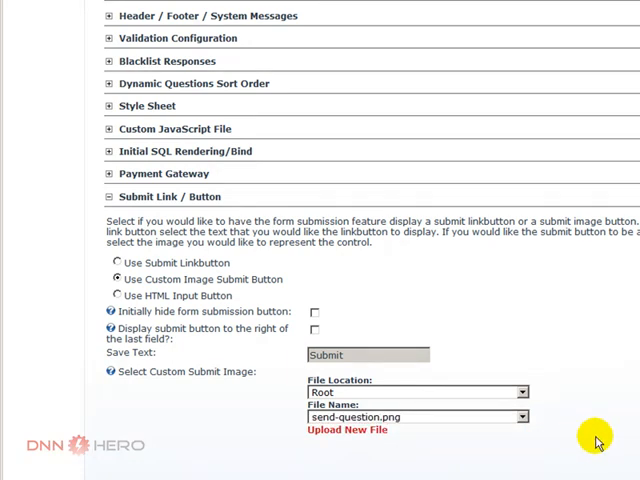
pyautogui.scroll(-3)
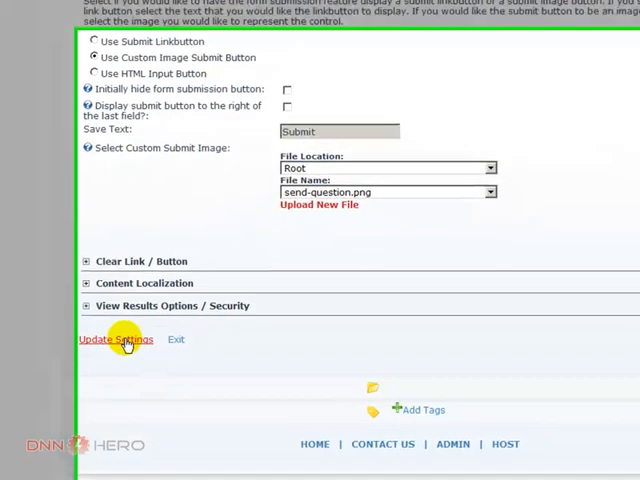
# Step: Save the module settings so the form shows the Send Question image button
pyautogui.click(116, 340)
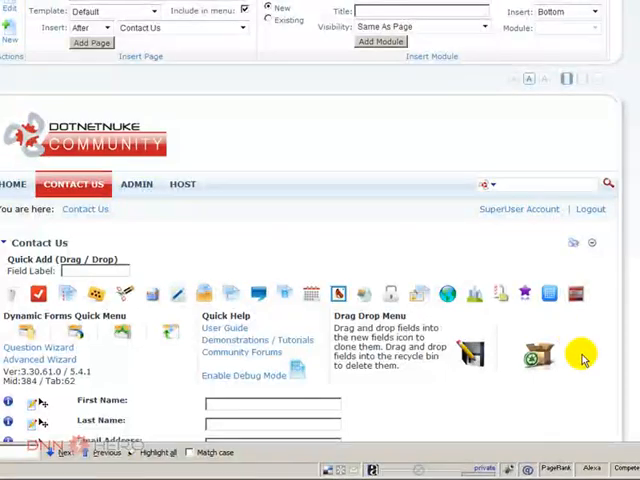
pyautogui.scroll(-3)
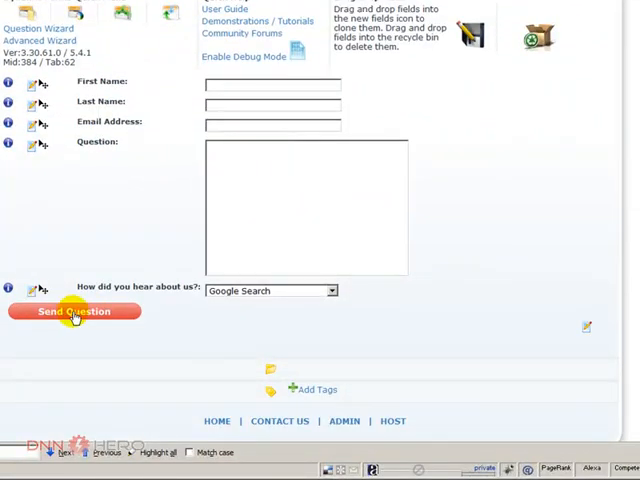
pyautogui.moveTo(122, 324)
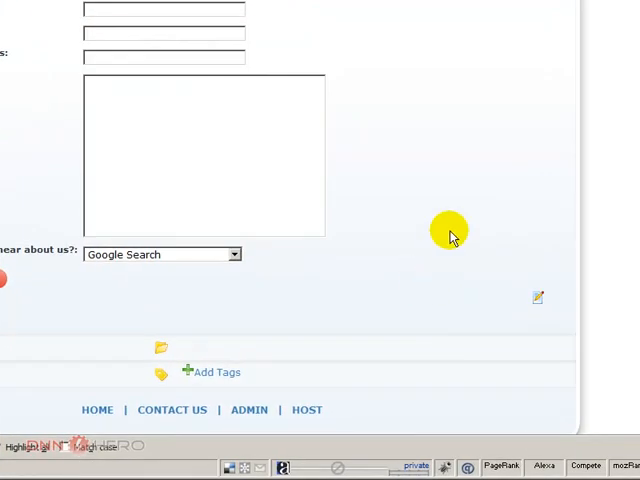
pyautogui.moveTo(456, 220)
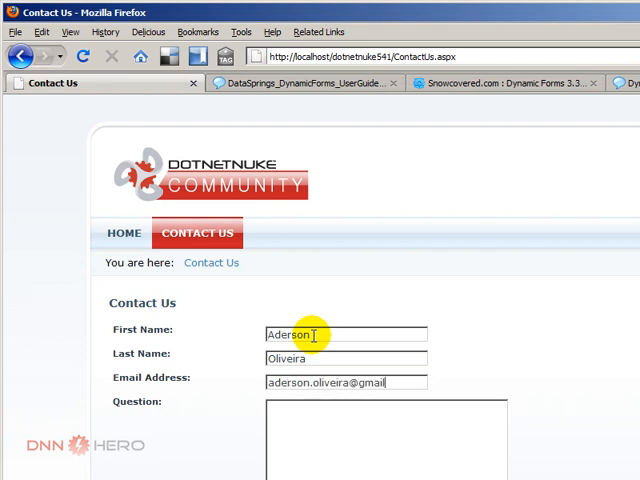
# Step: Finish the email, enter the question "How can we do this?", and submit via Send Question
pyautogui.write('.com')
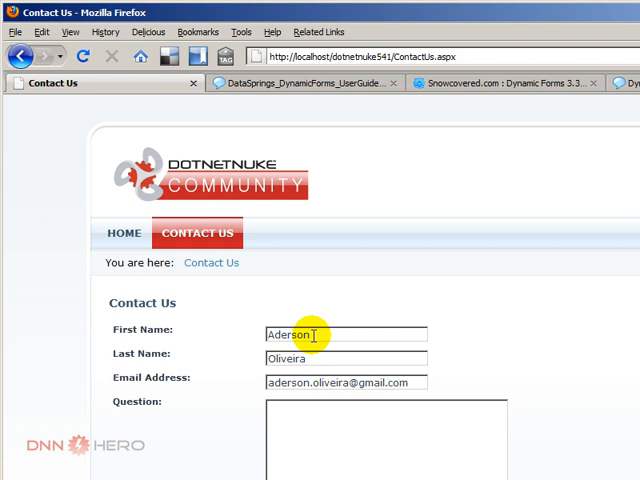
pyautogui.write('W')
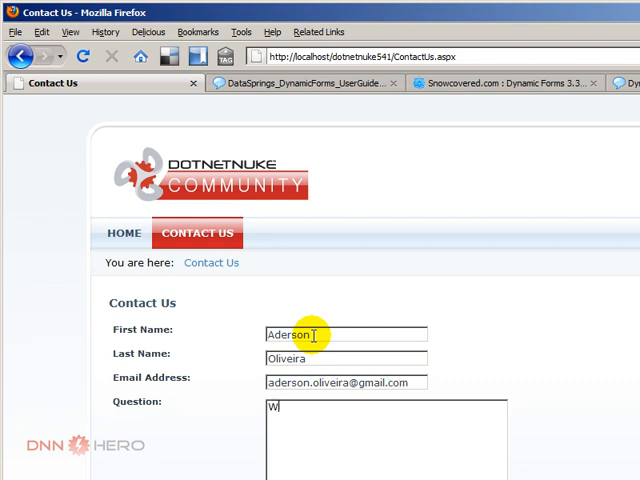
pyautogui.write('Ho can')
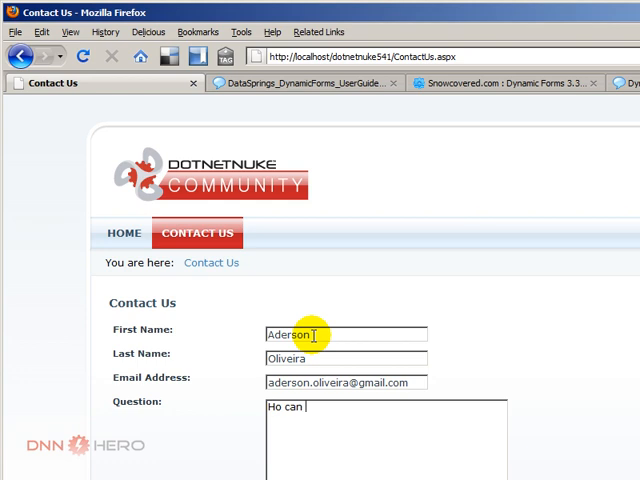
pyautogui.write('we do this?')
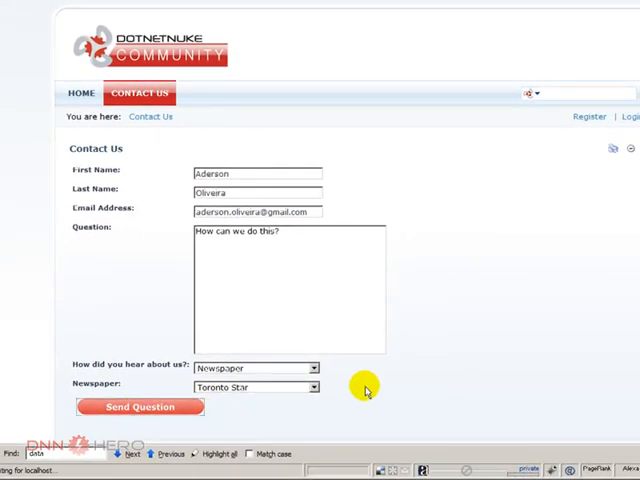
pyautogui.click(140, 408)
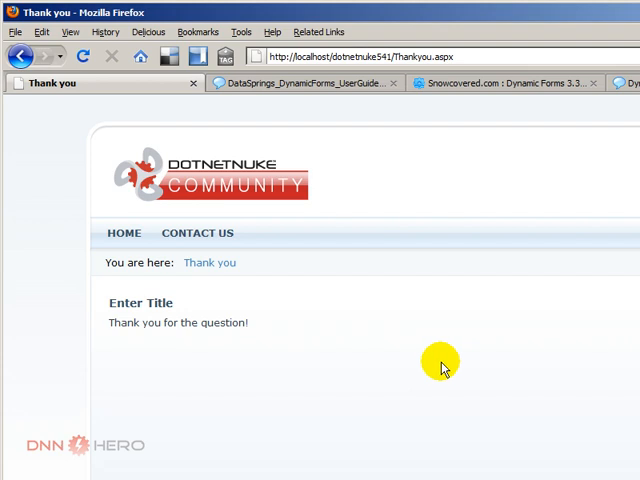
pyautogui.moveTo(448, 356)
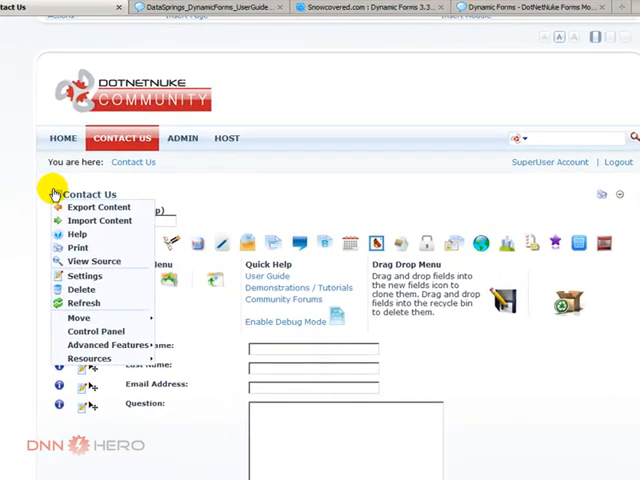
pyautogui.moveTo(100, 220)
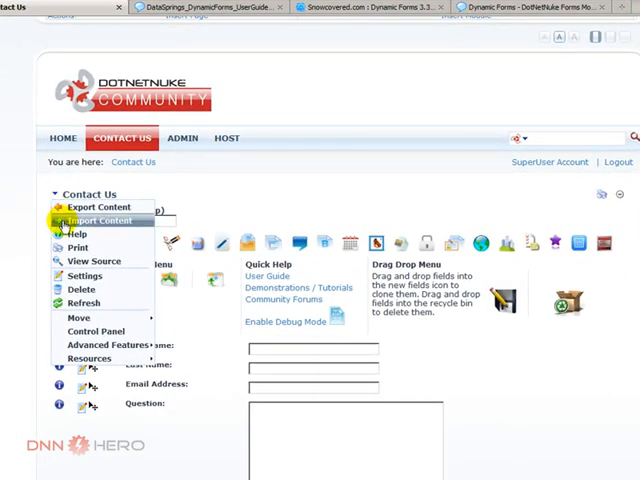
pyautogui.moveTo(398, 404)
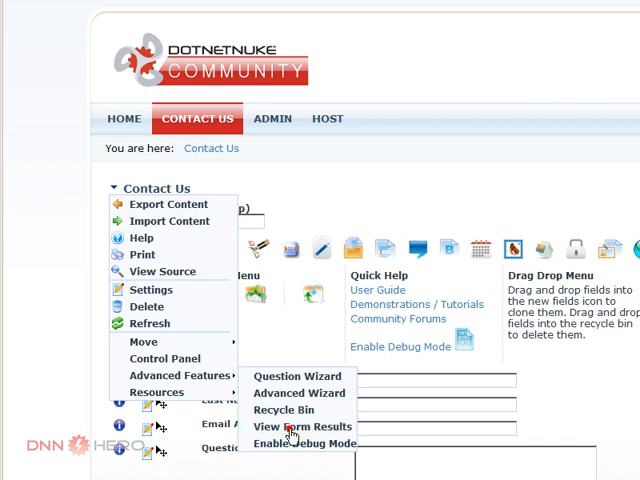
# Step: View the form results and show the latest submission's details (Aderson's name, email, question, Newspaper source)
pyautogui.click(298, 426)
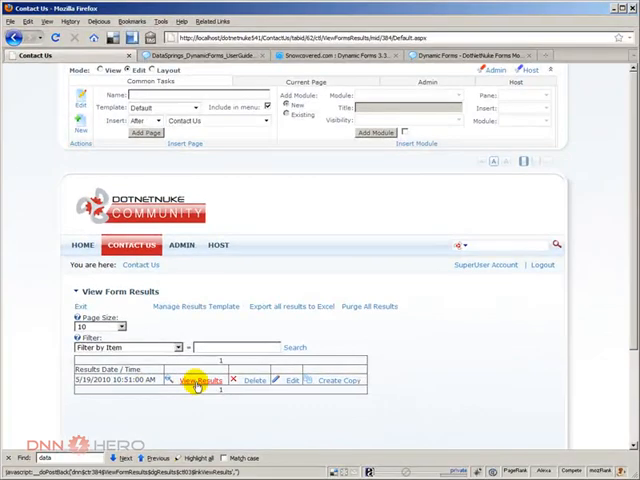
pyautogui.click(196, 380)
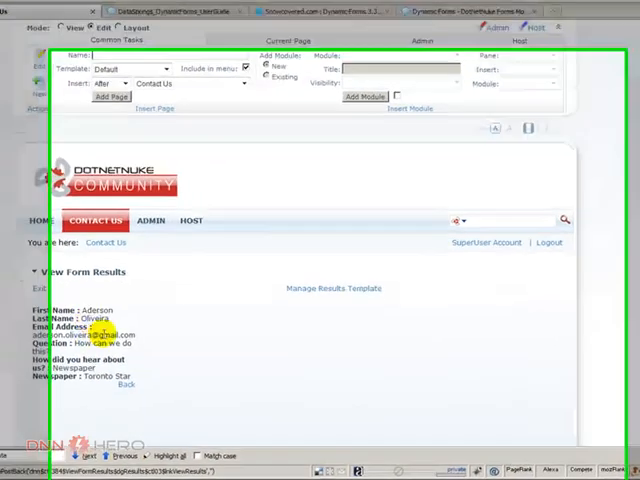